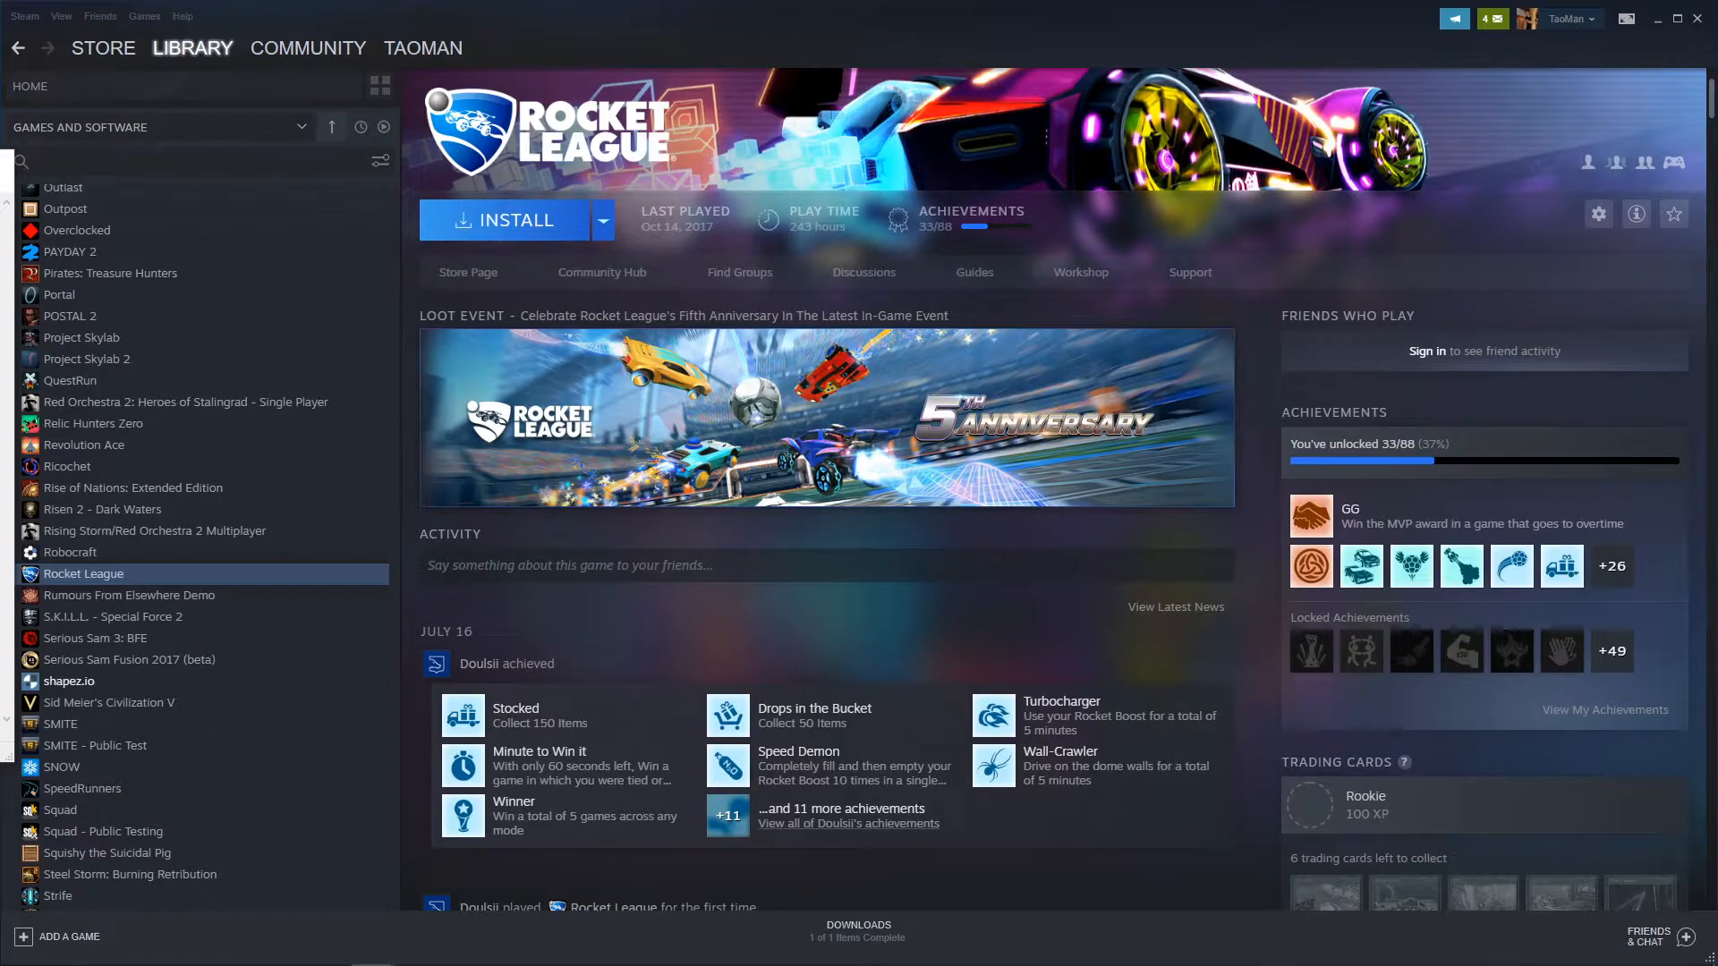
# Locate Tom Clancy's Rainbow Six Siege in the library and bring up its Properties window.
pyautogui.scroll(-3)
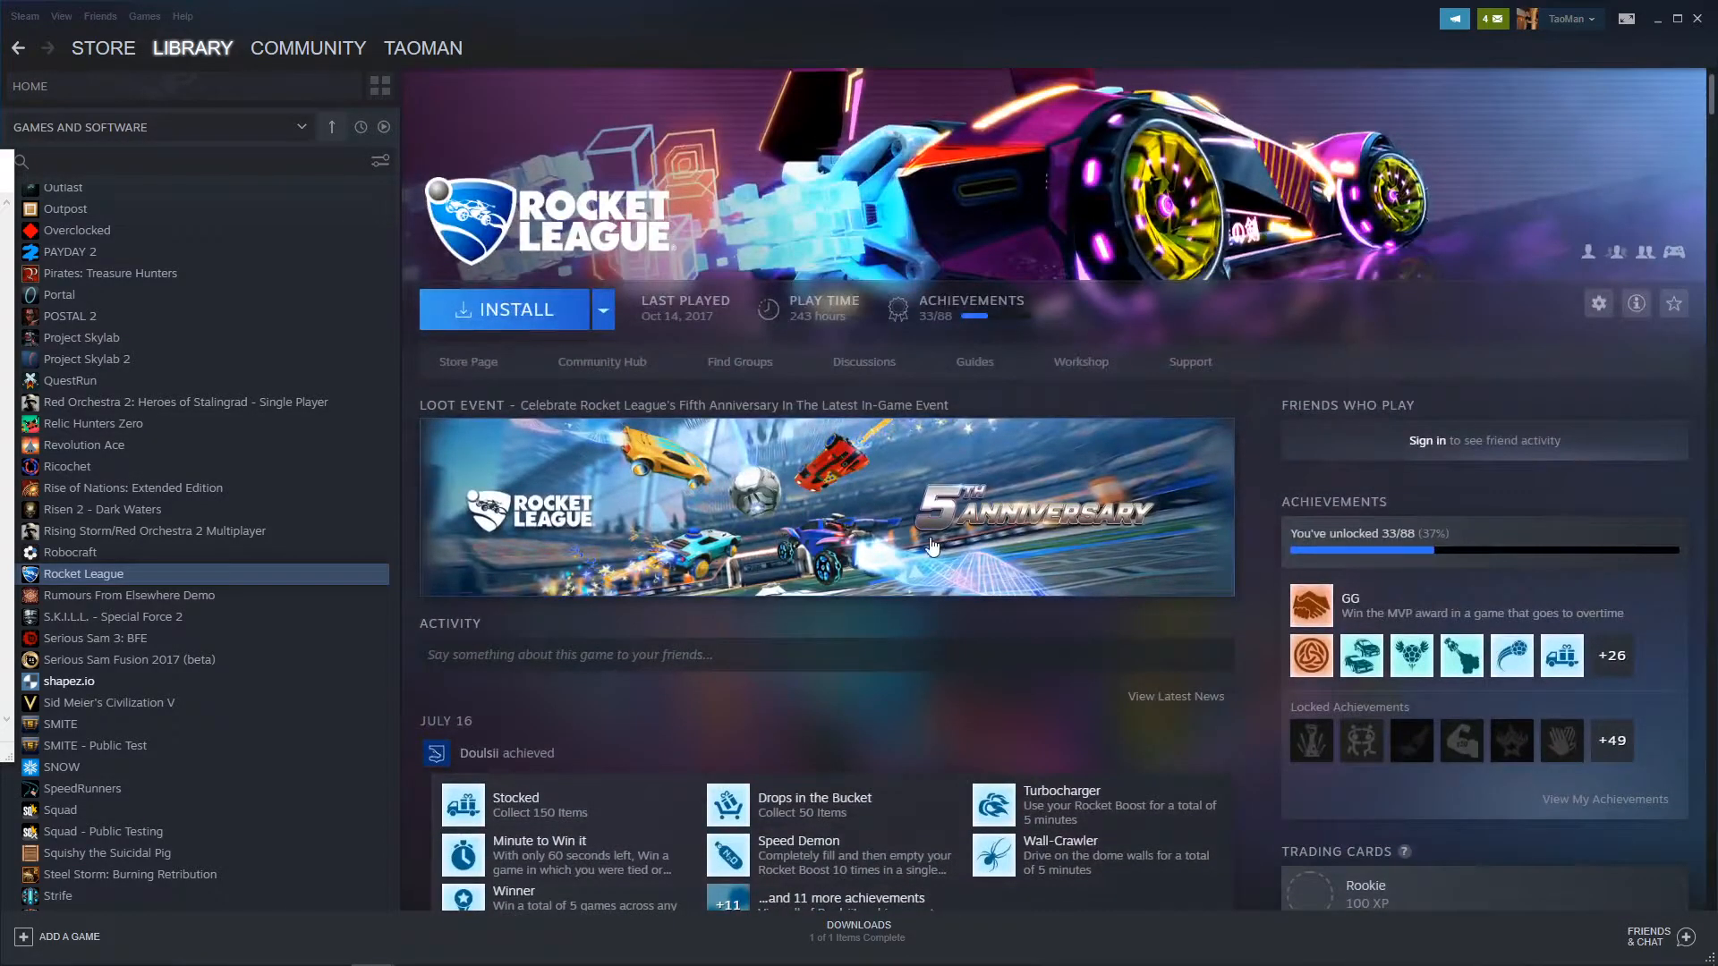
pyautogui.moveTo(207, 46)
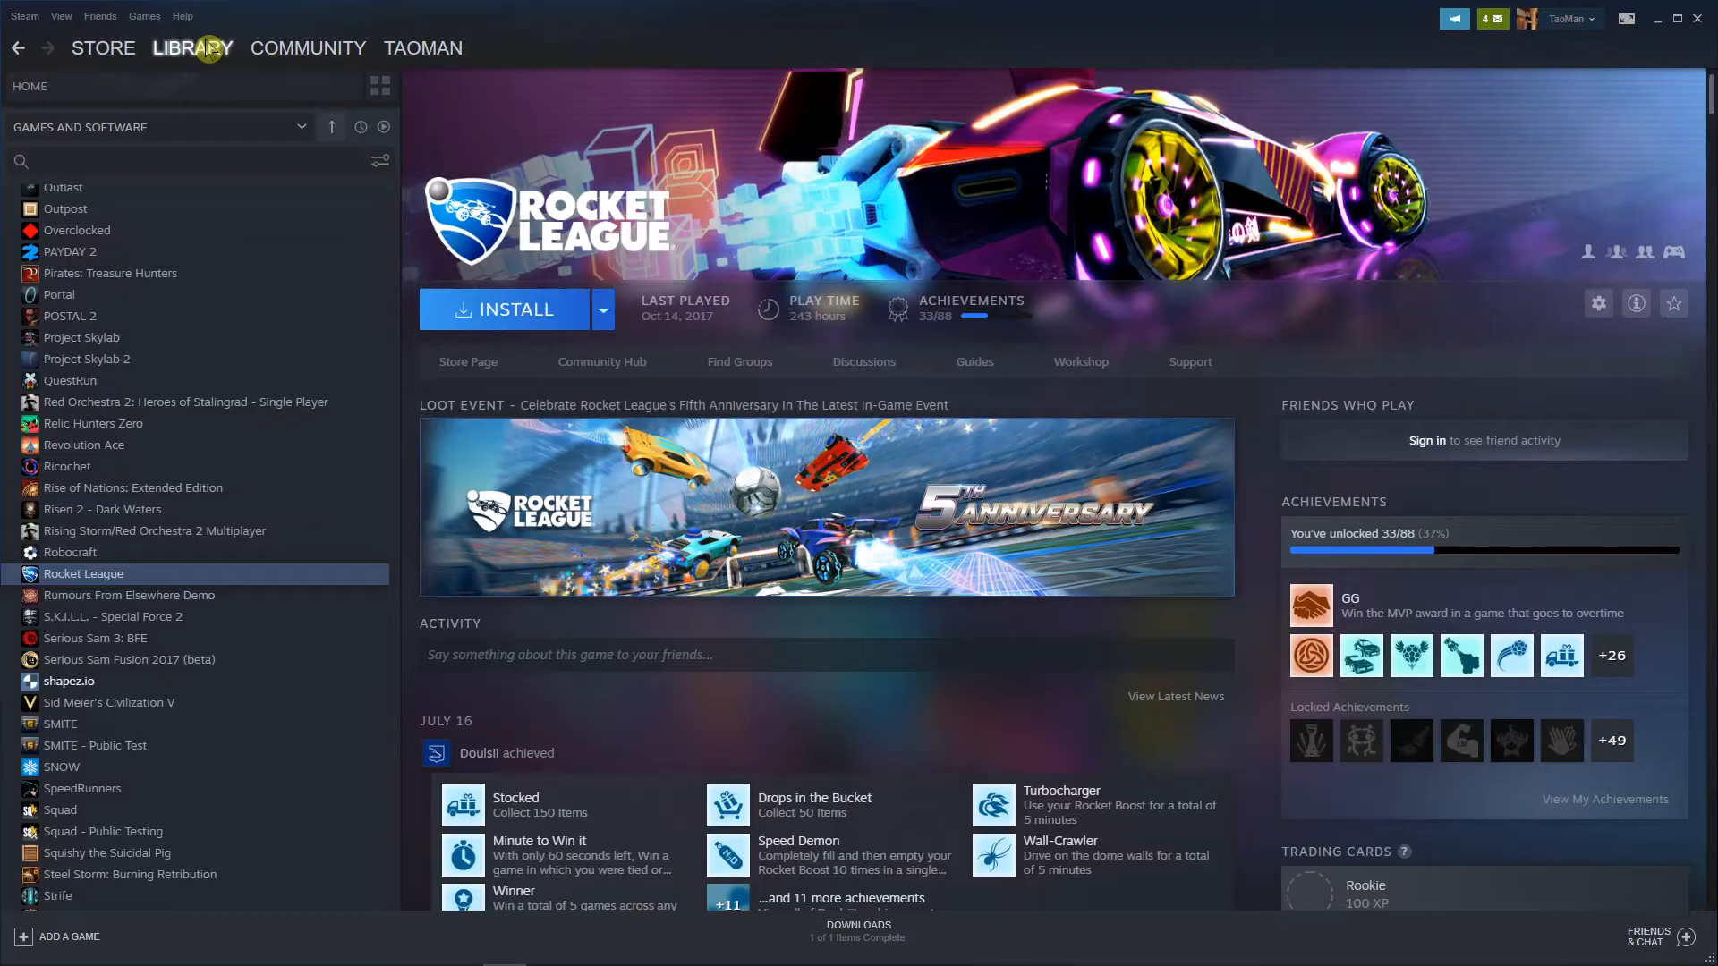
pyautogui.scroll(-3)
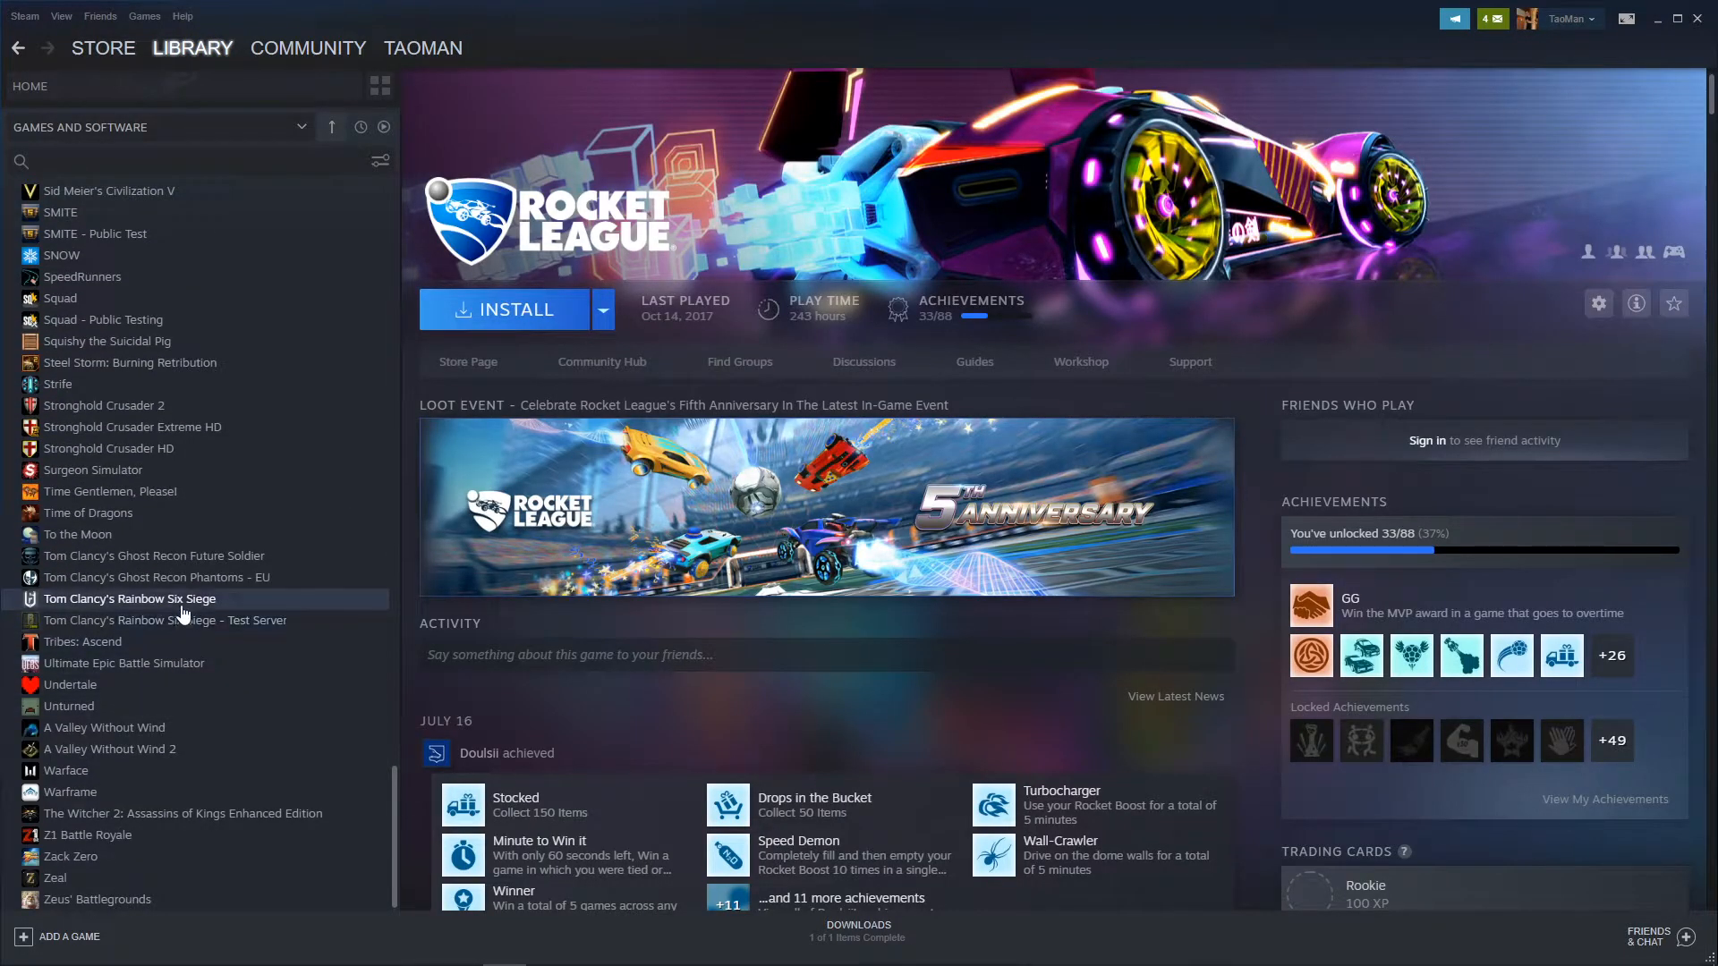
pyautogui.rightClick(129, 597)
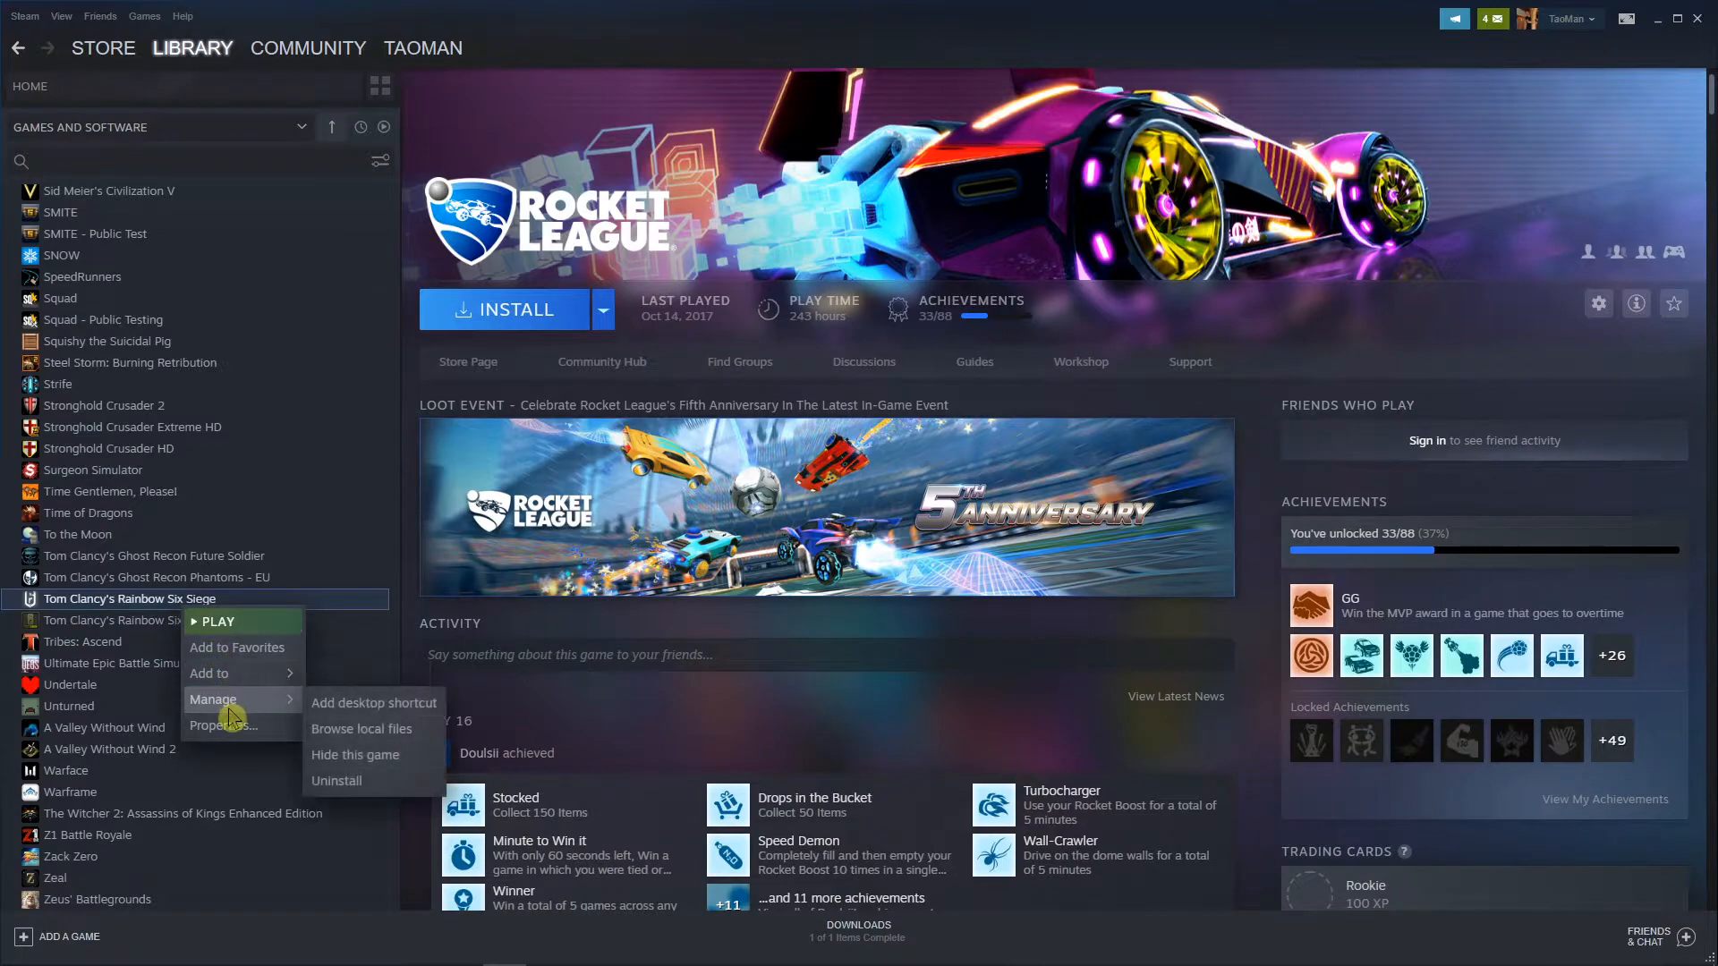
pyautogui.click(227, 725)
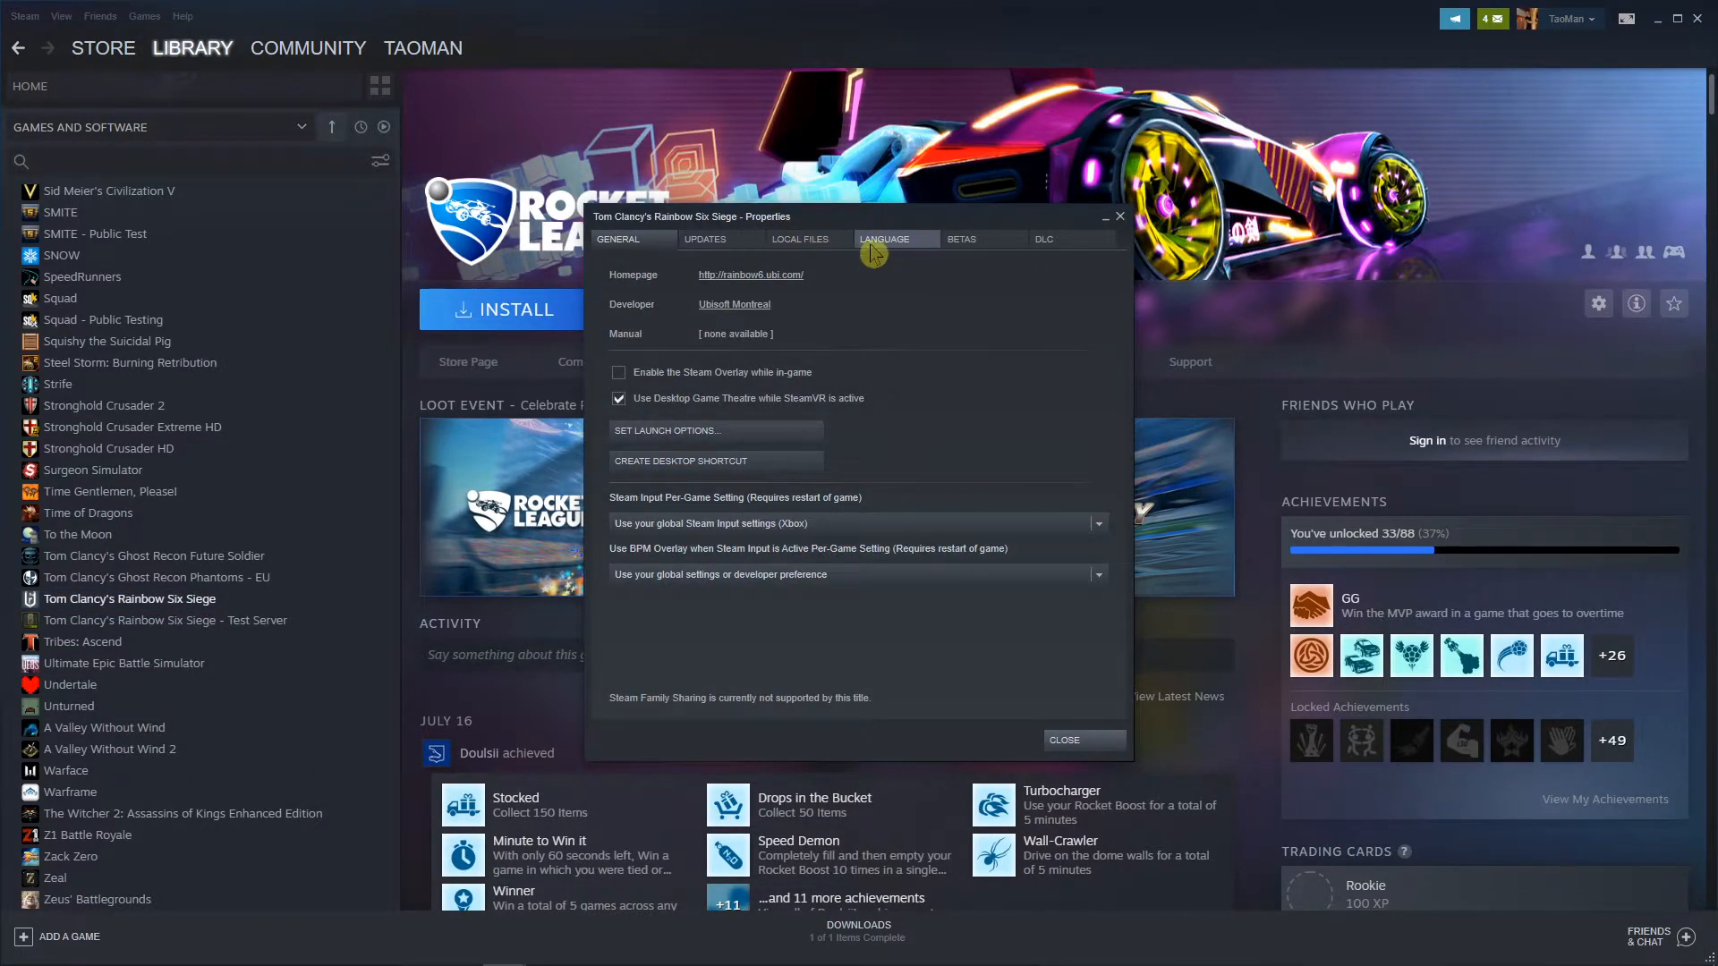
# Start verifying game files from Local Files, keep BattlEye installed, then cancel the validation.
pyautogui.click(800, 238)
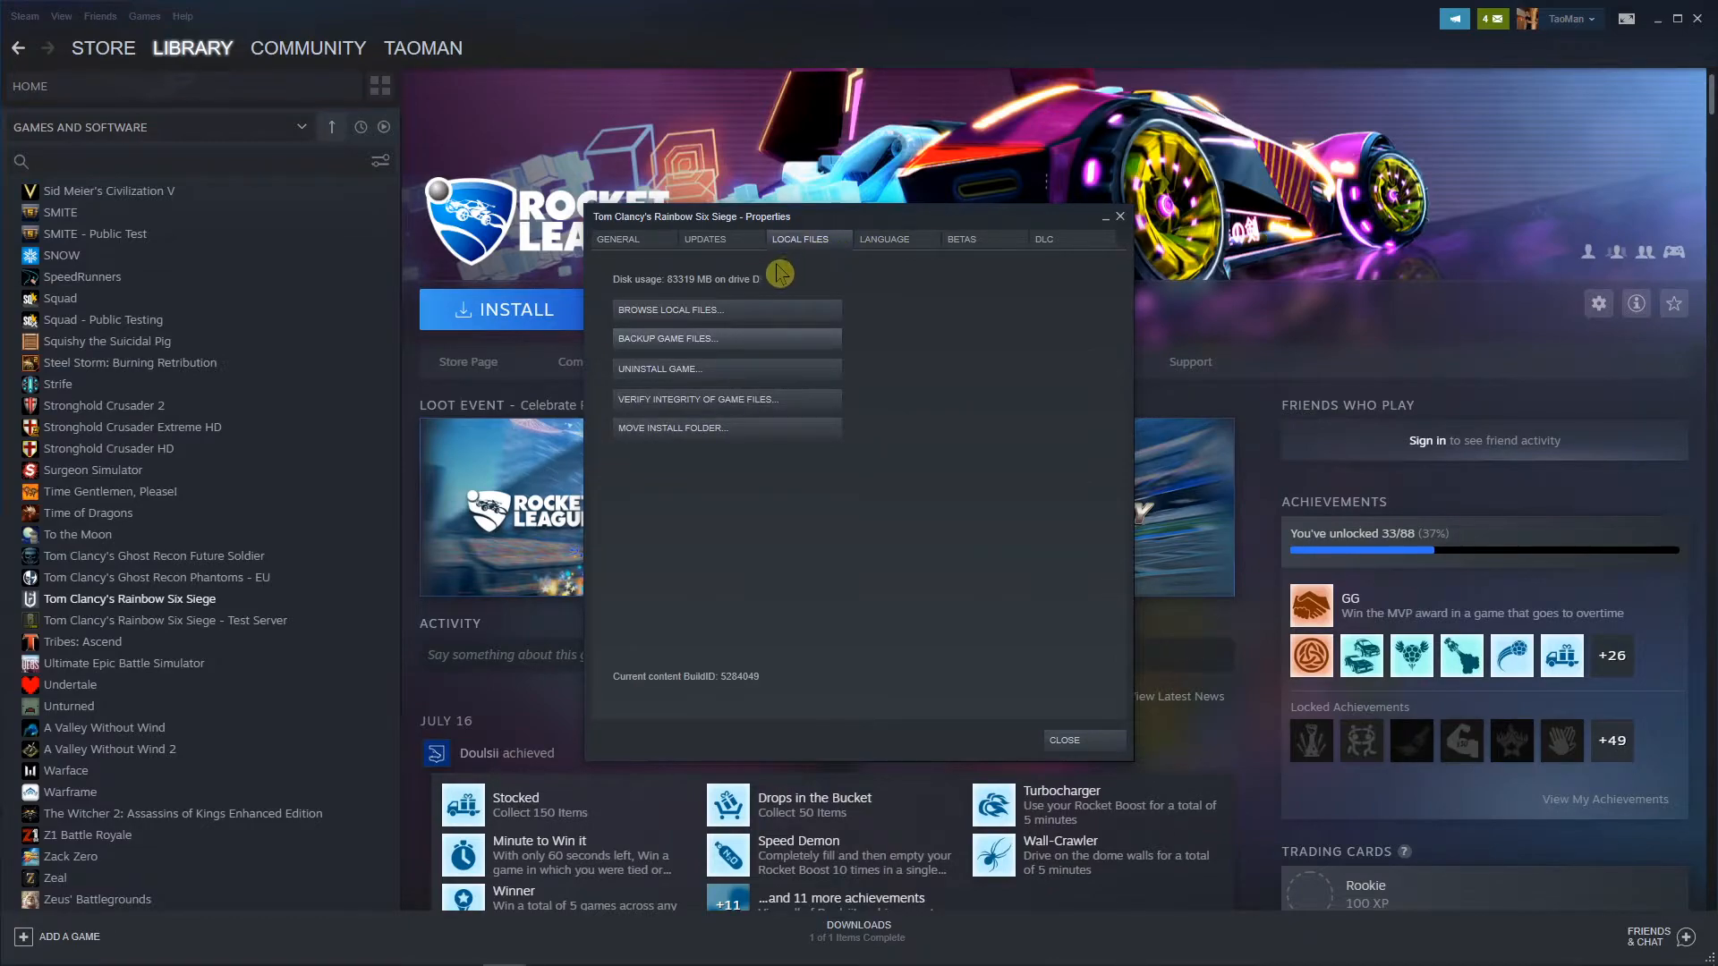
pyautogui.moveTo(646, 413)
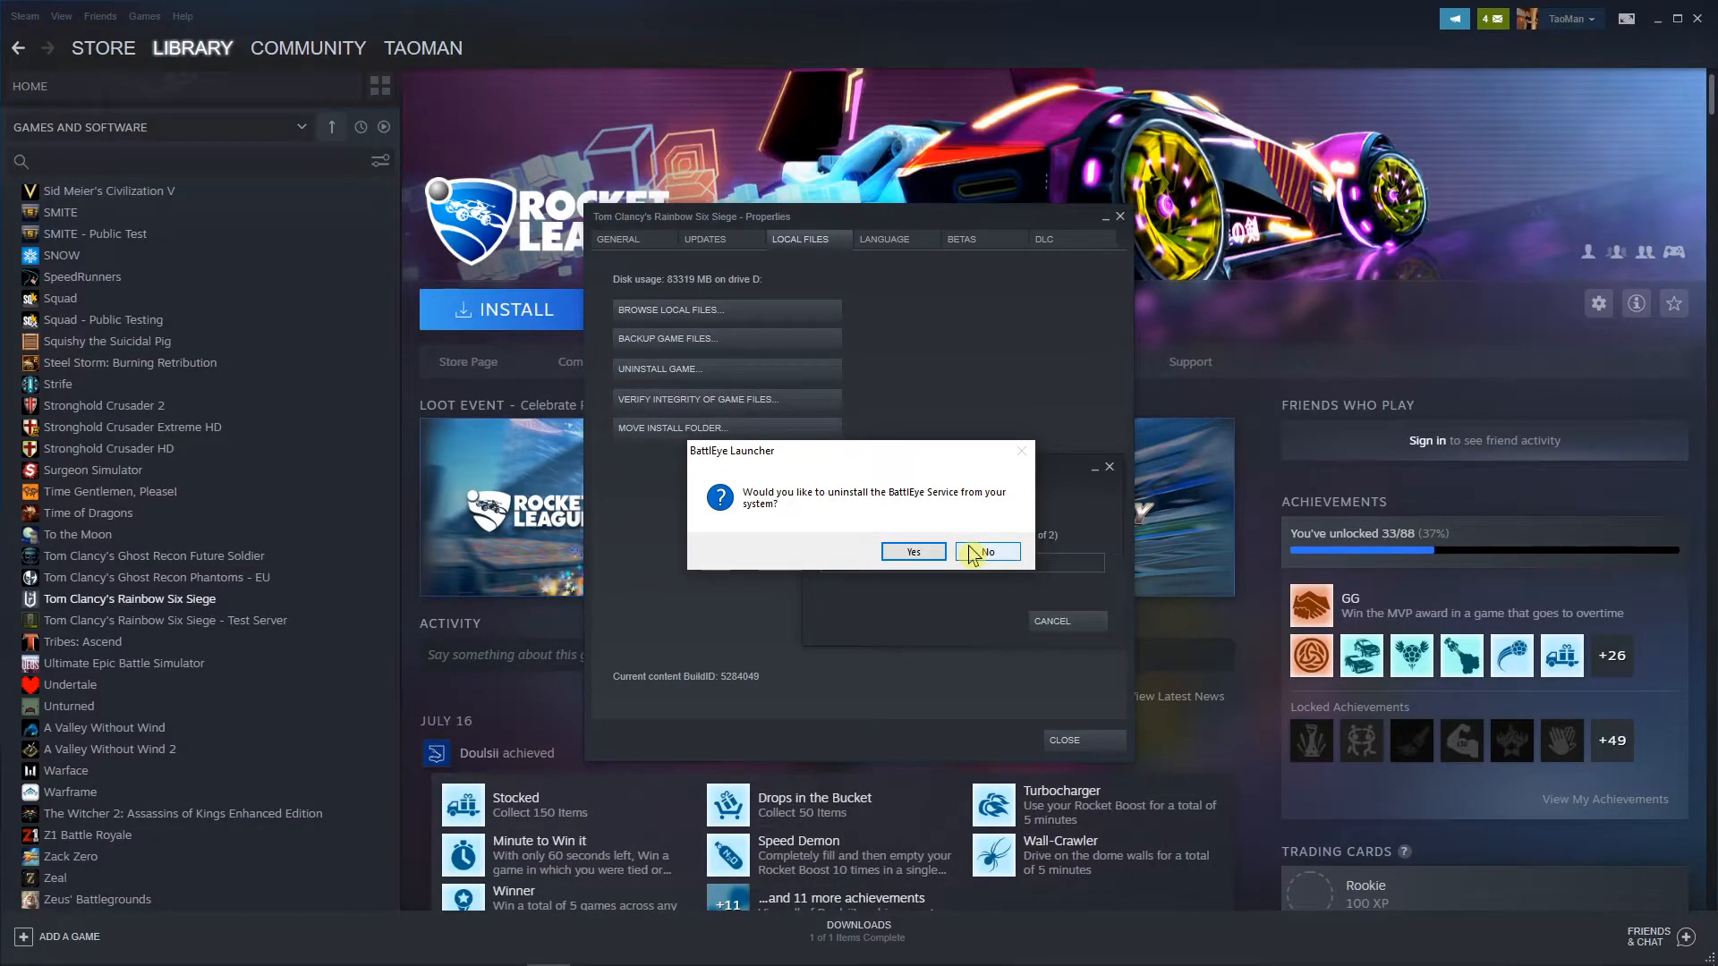
pyautogui.click(987, 551)
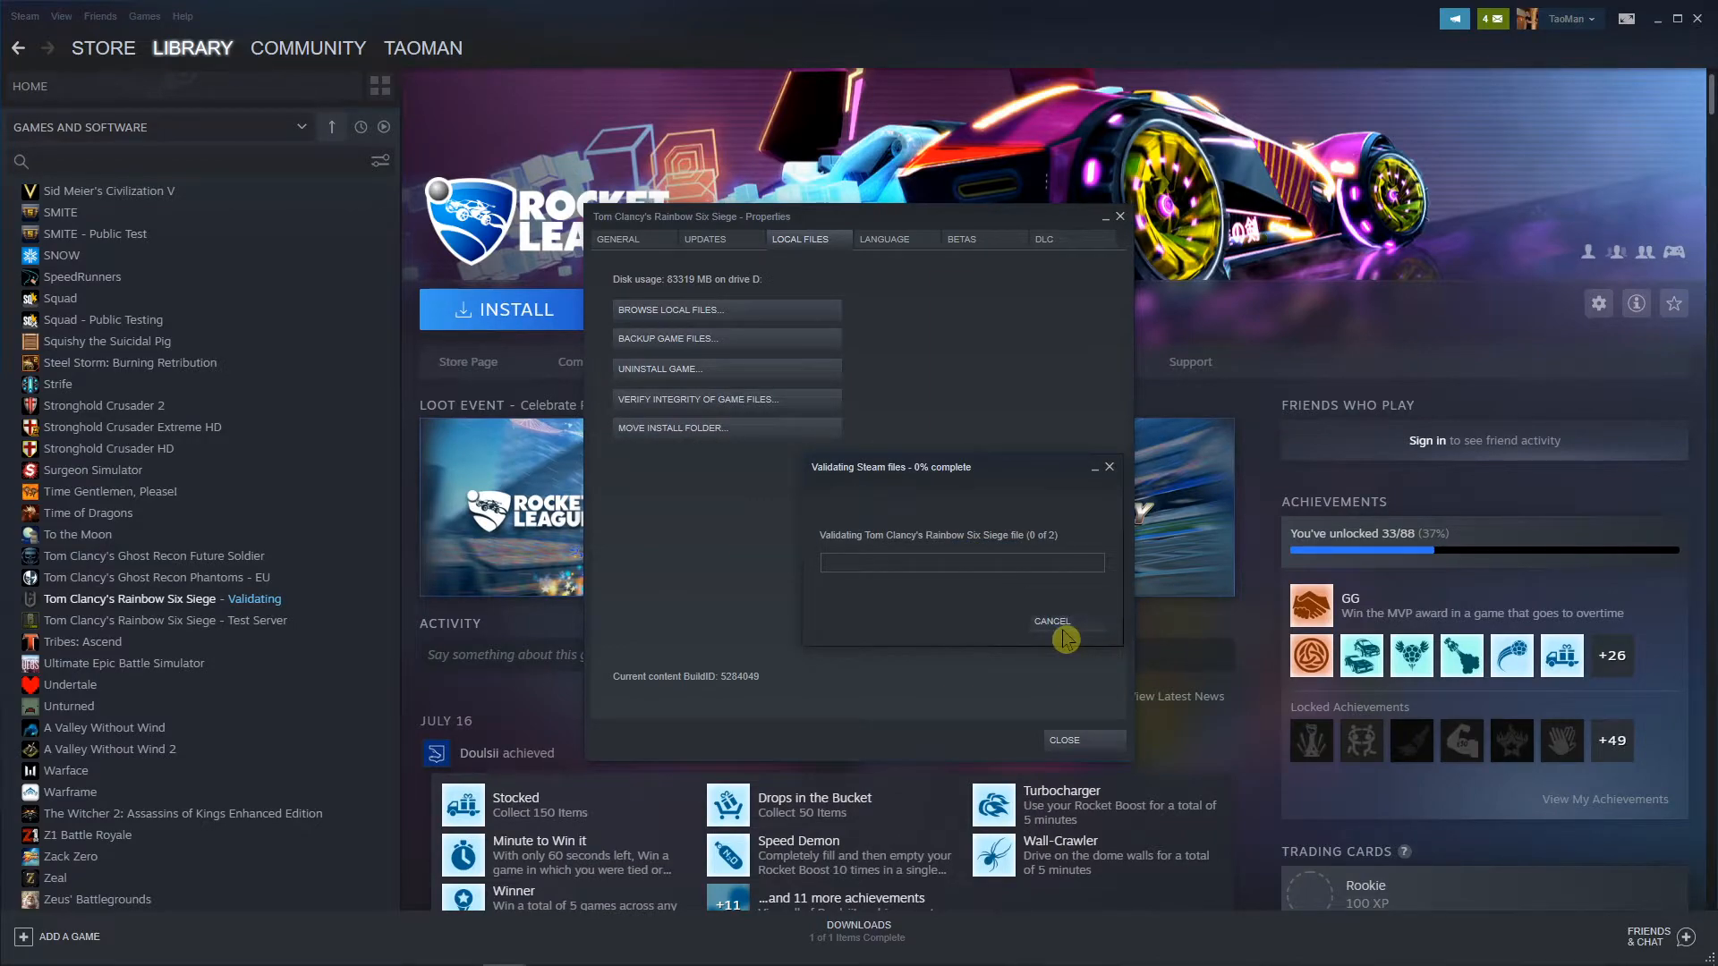
pyautogui.click(1051, 621)
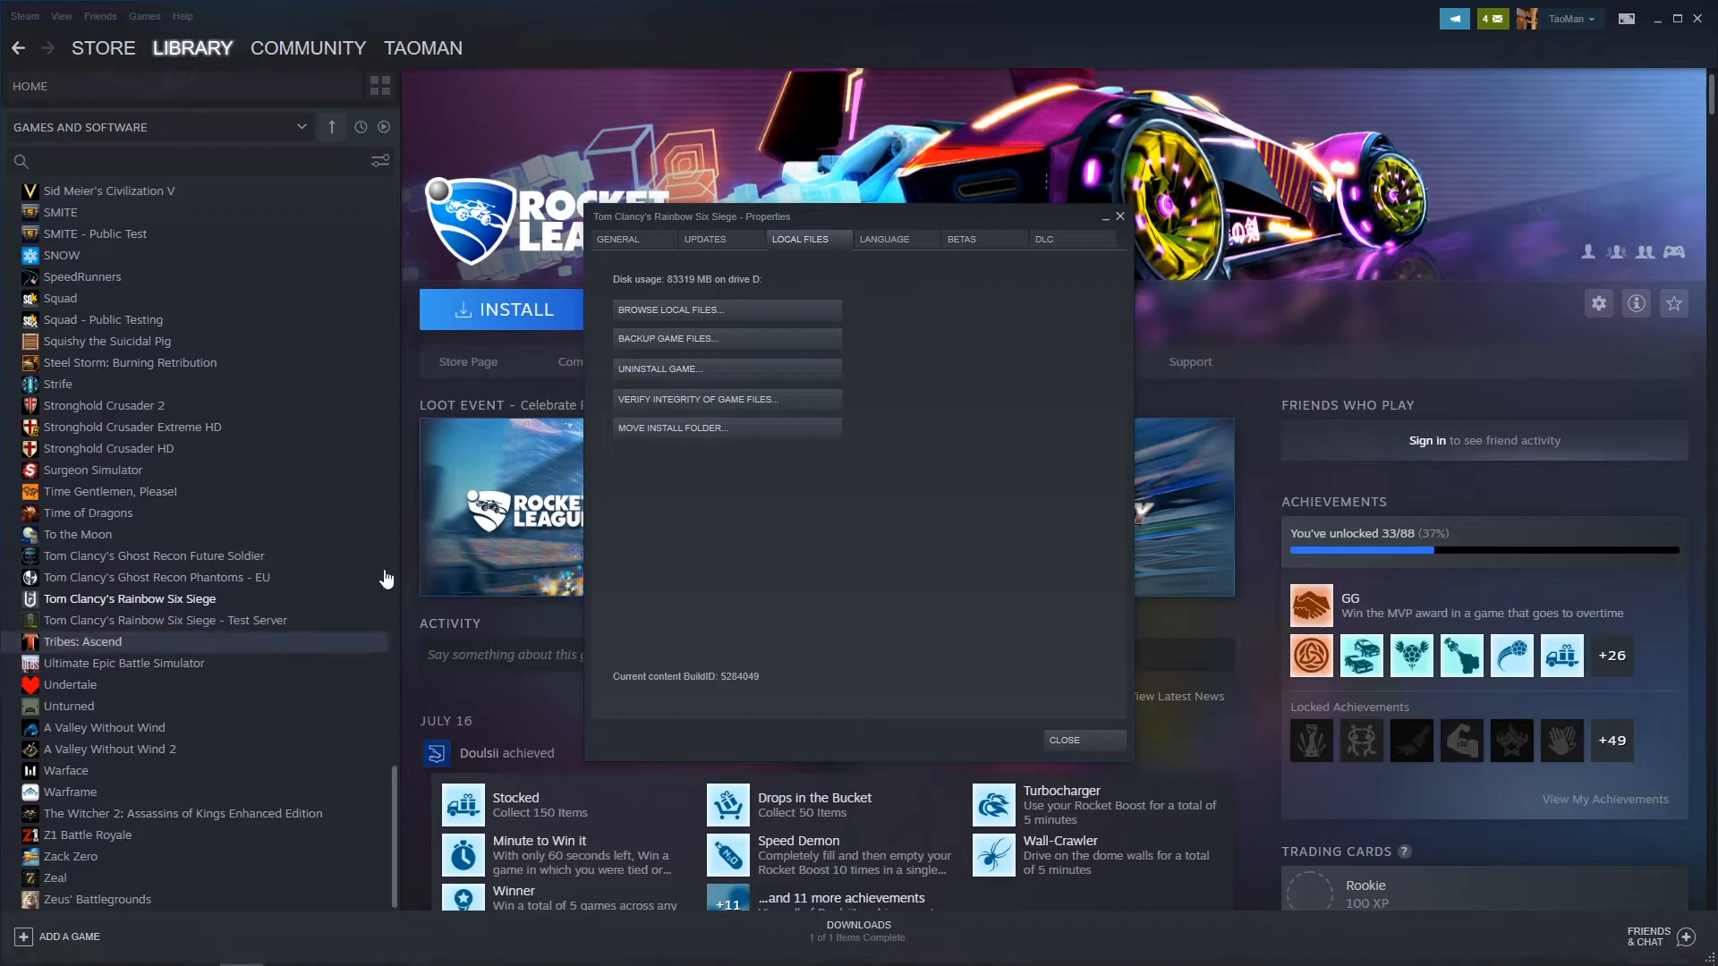
pyautogui.moveTo(818, 281)
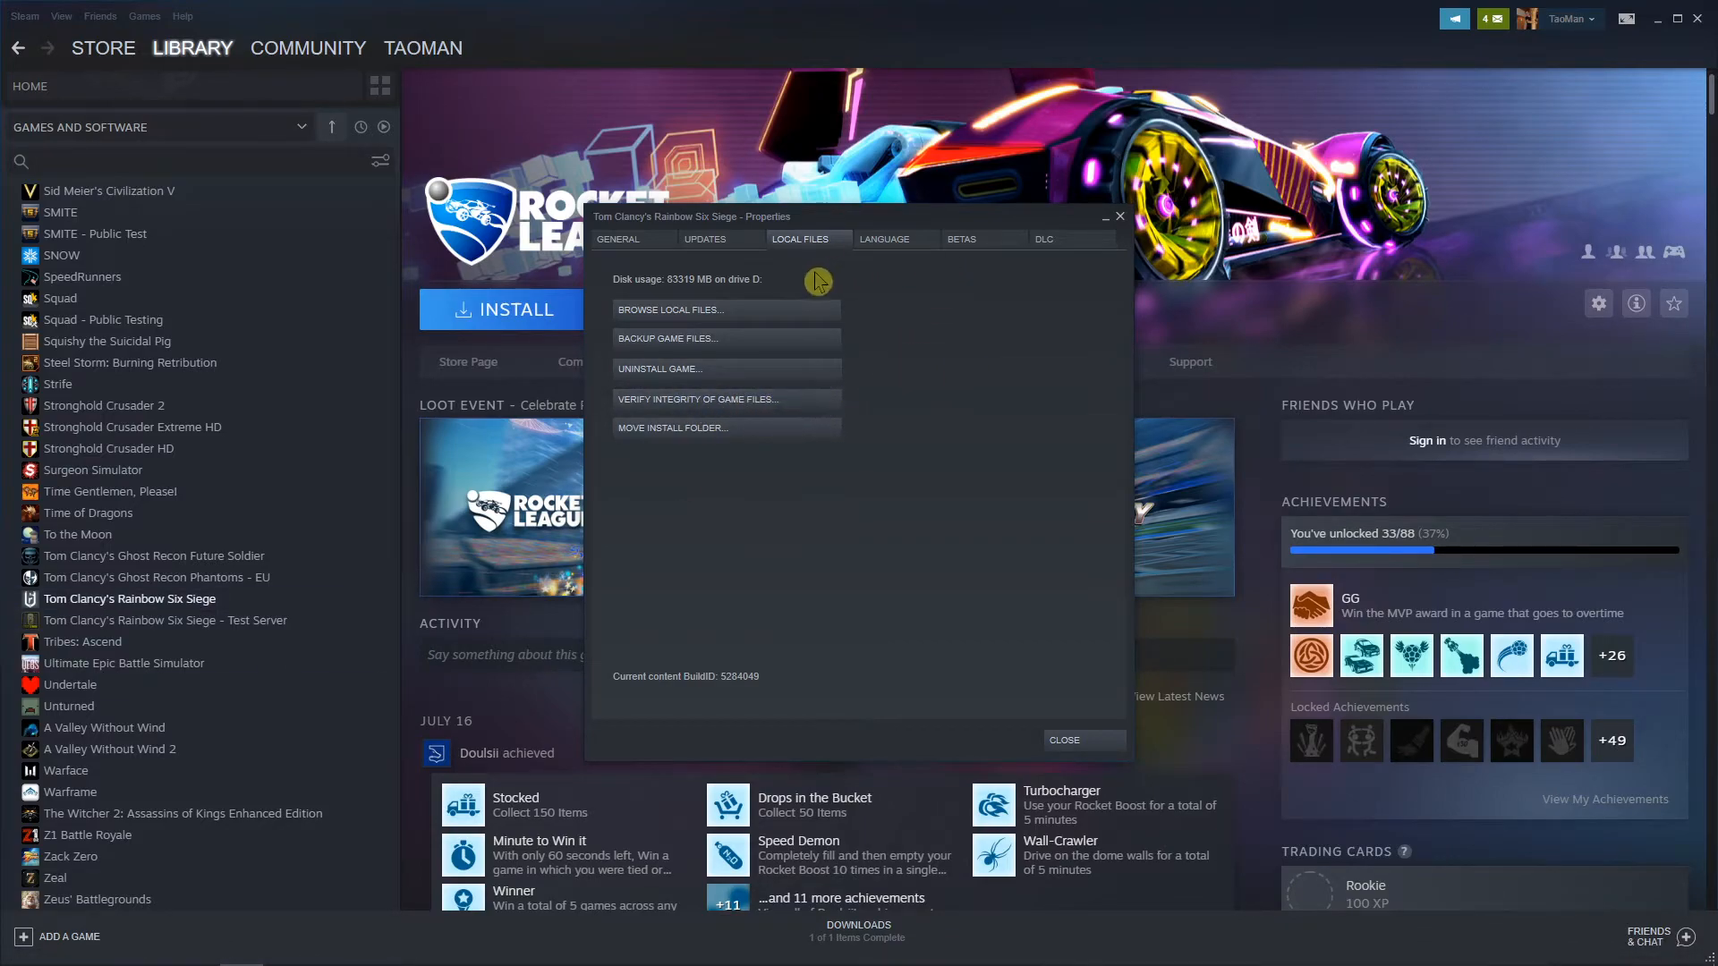
pyautogui.moveTo(705, 238)
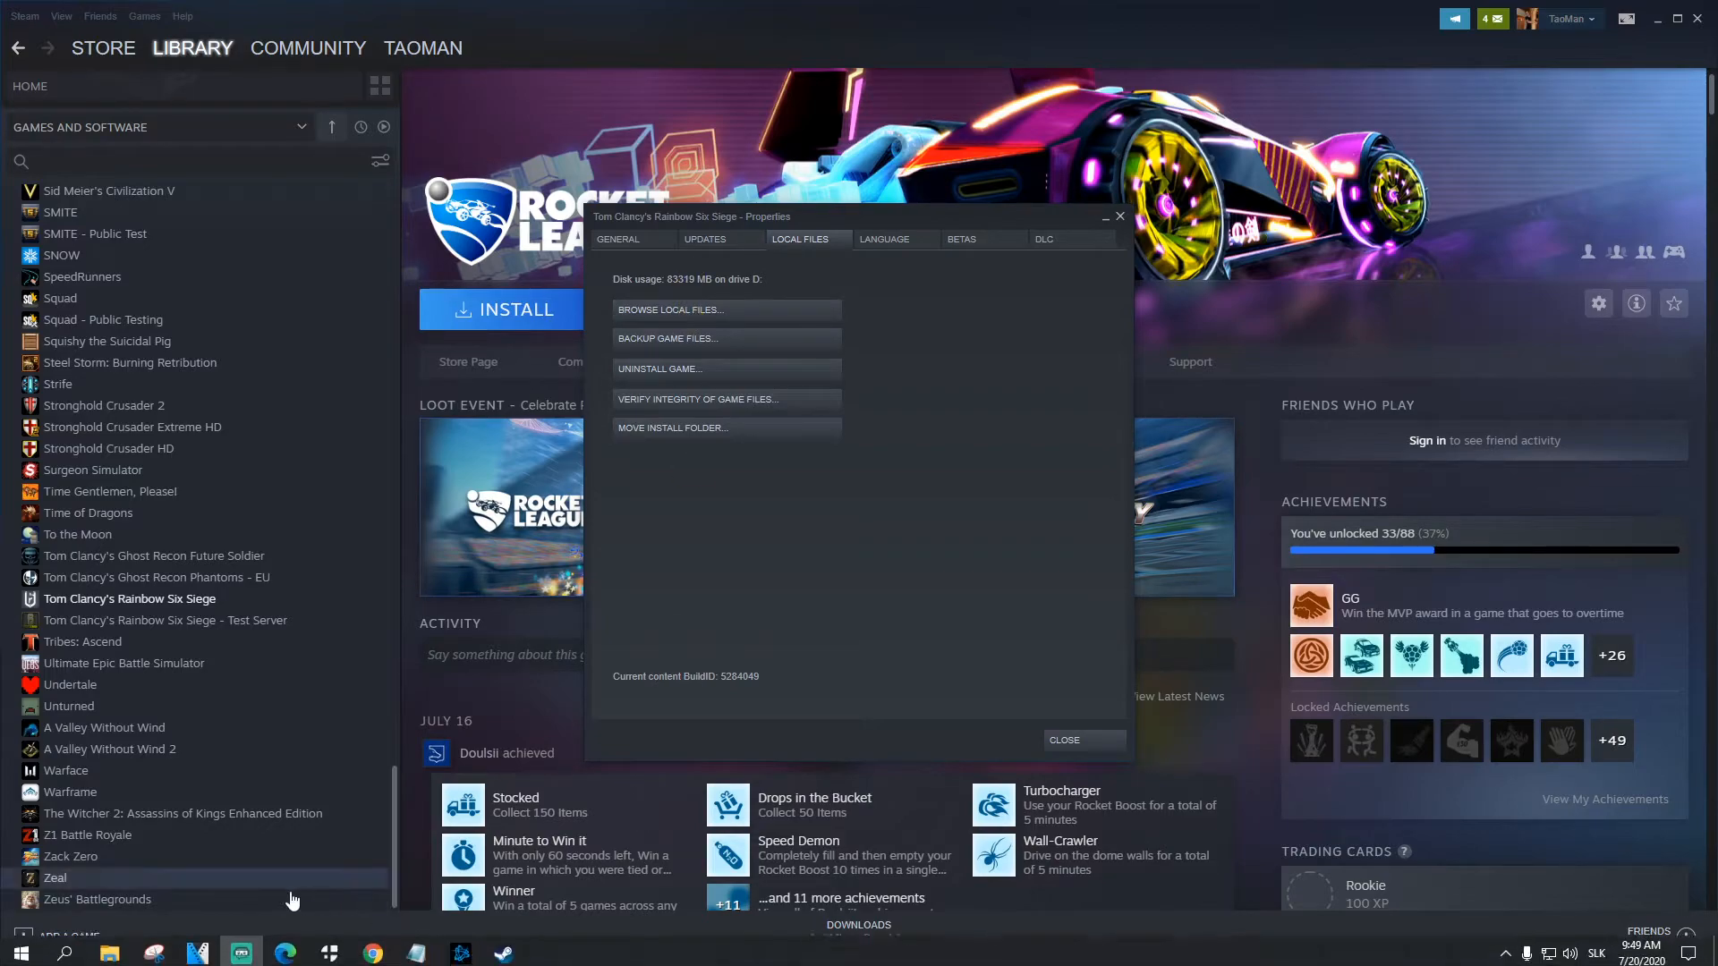
# Browse the Updates, General and Betas settings, ending on the DLC list of installed items.
pyautogui.click(703, 238)
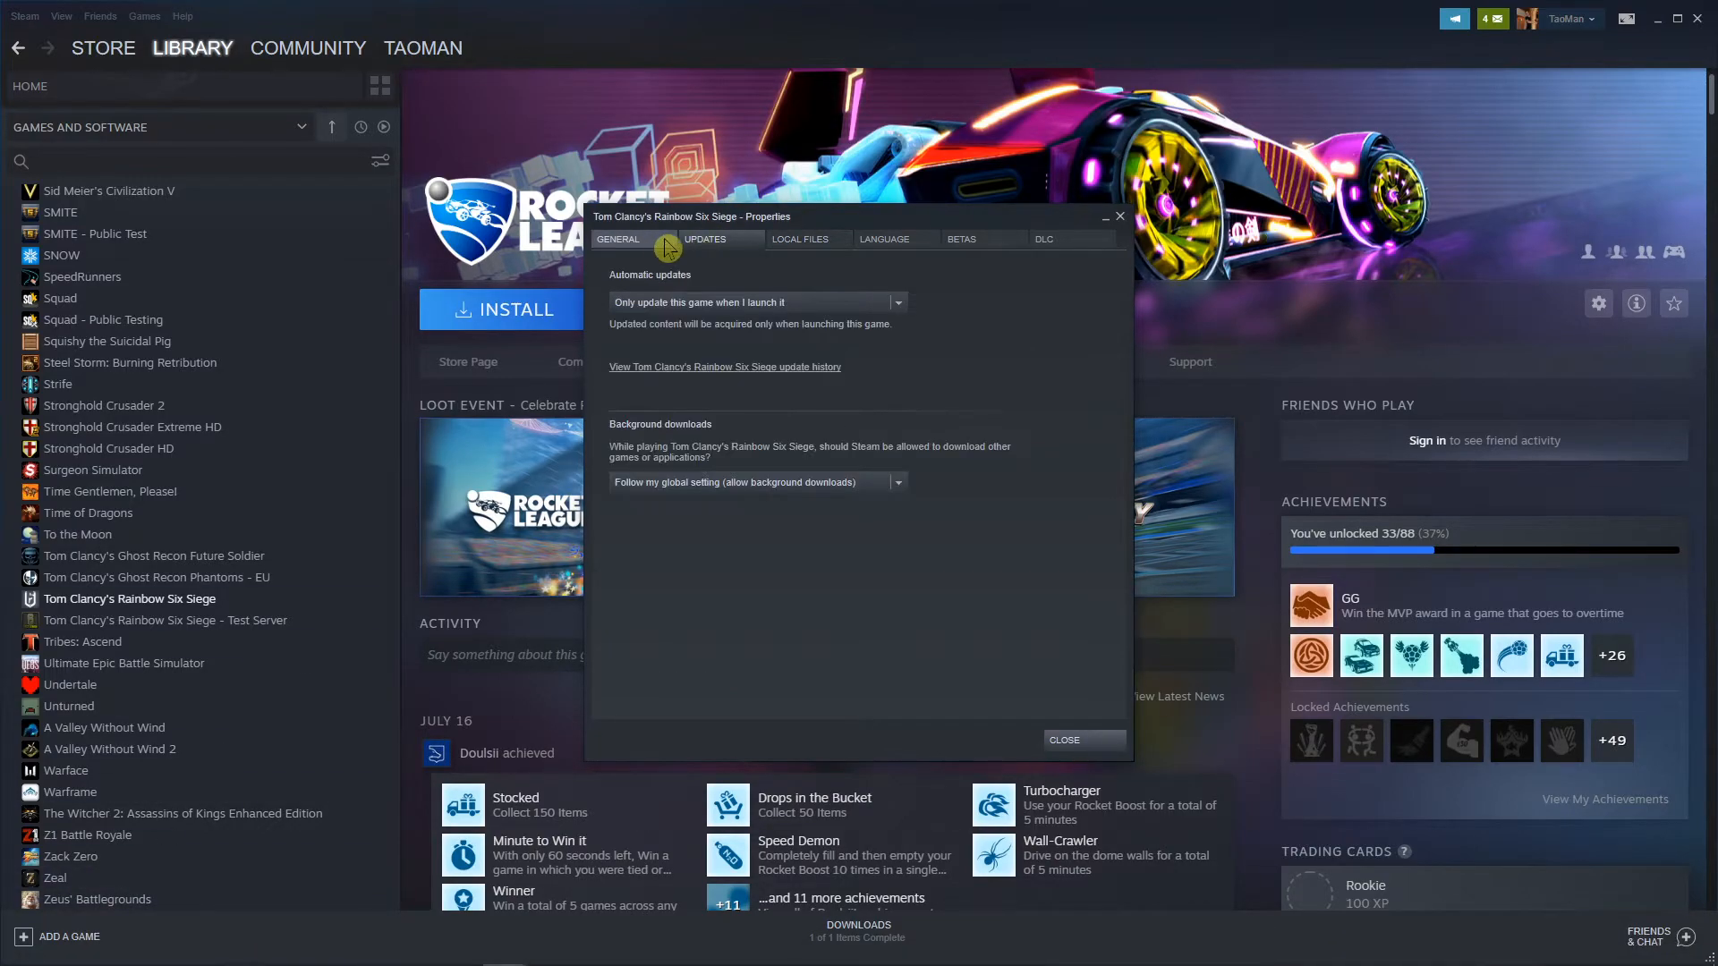
pyautogui.click(618, 238)
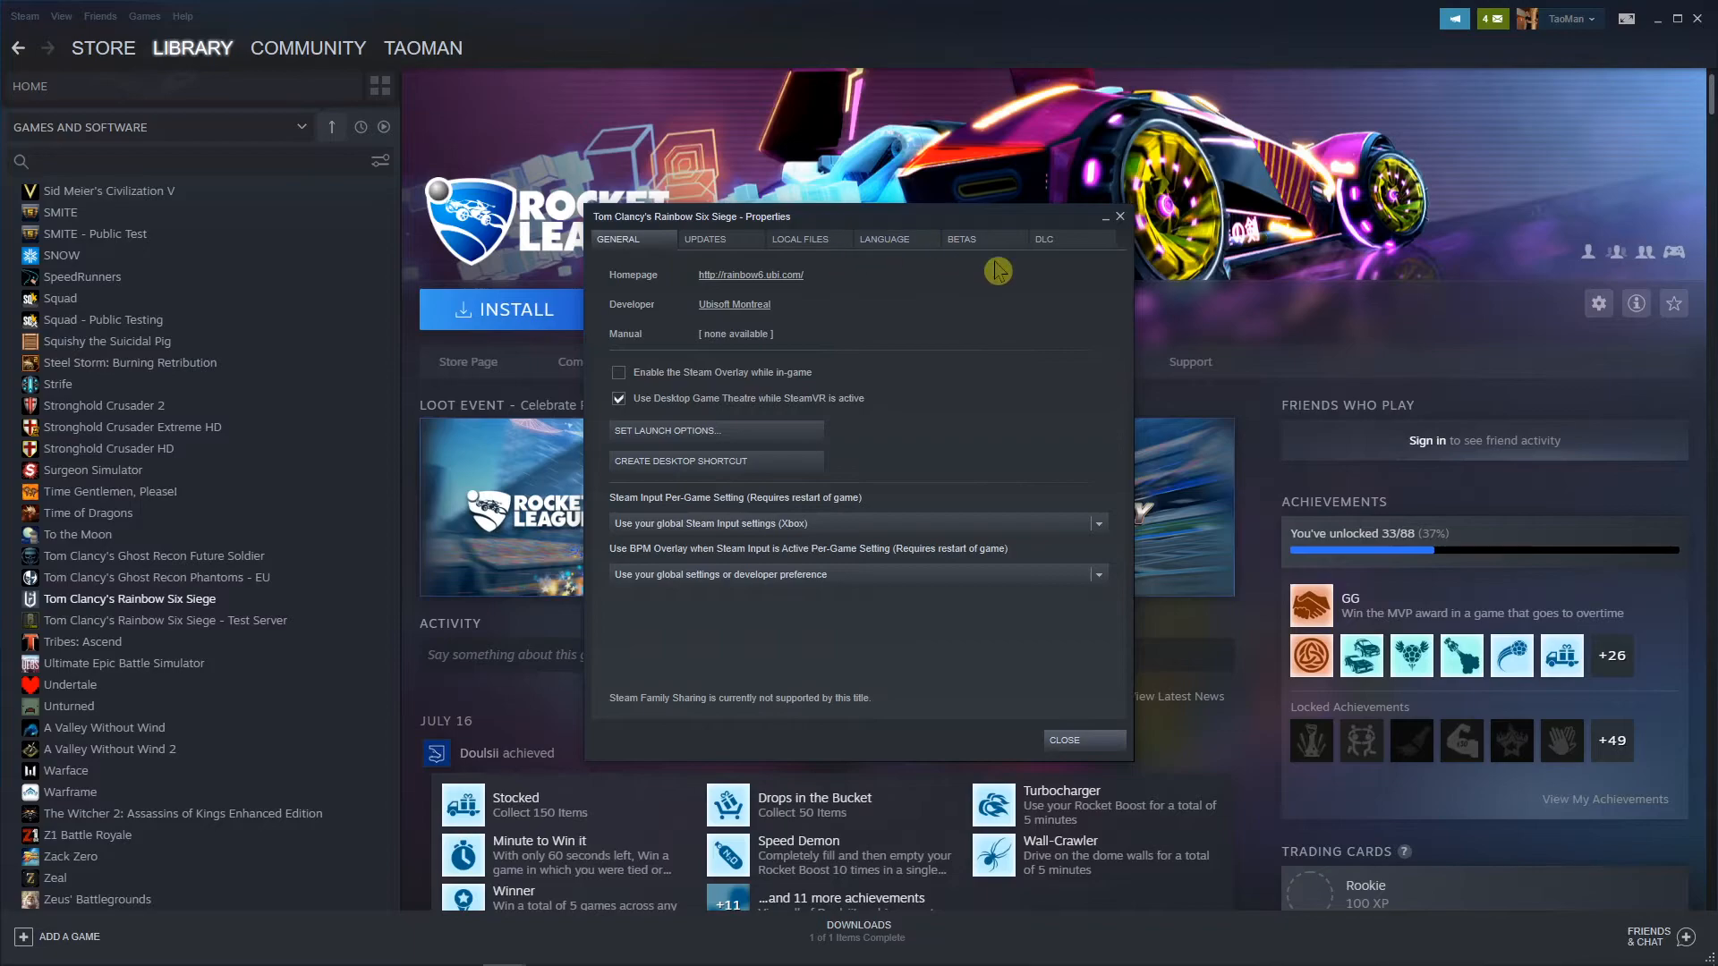
pyautogui.click(963, 238)
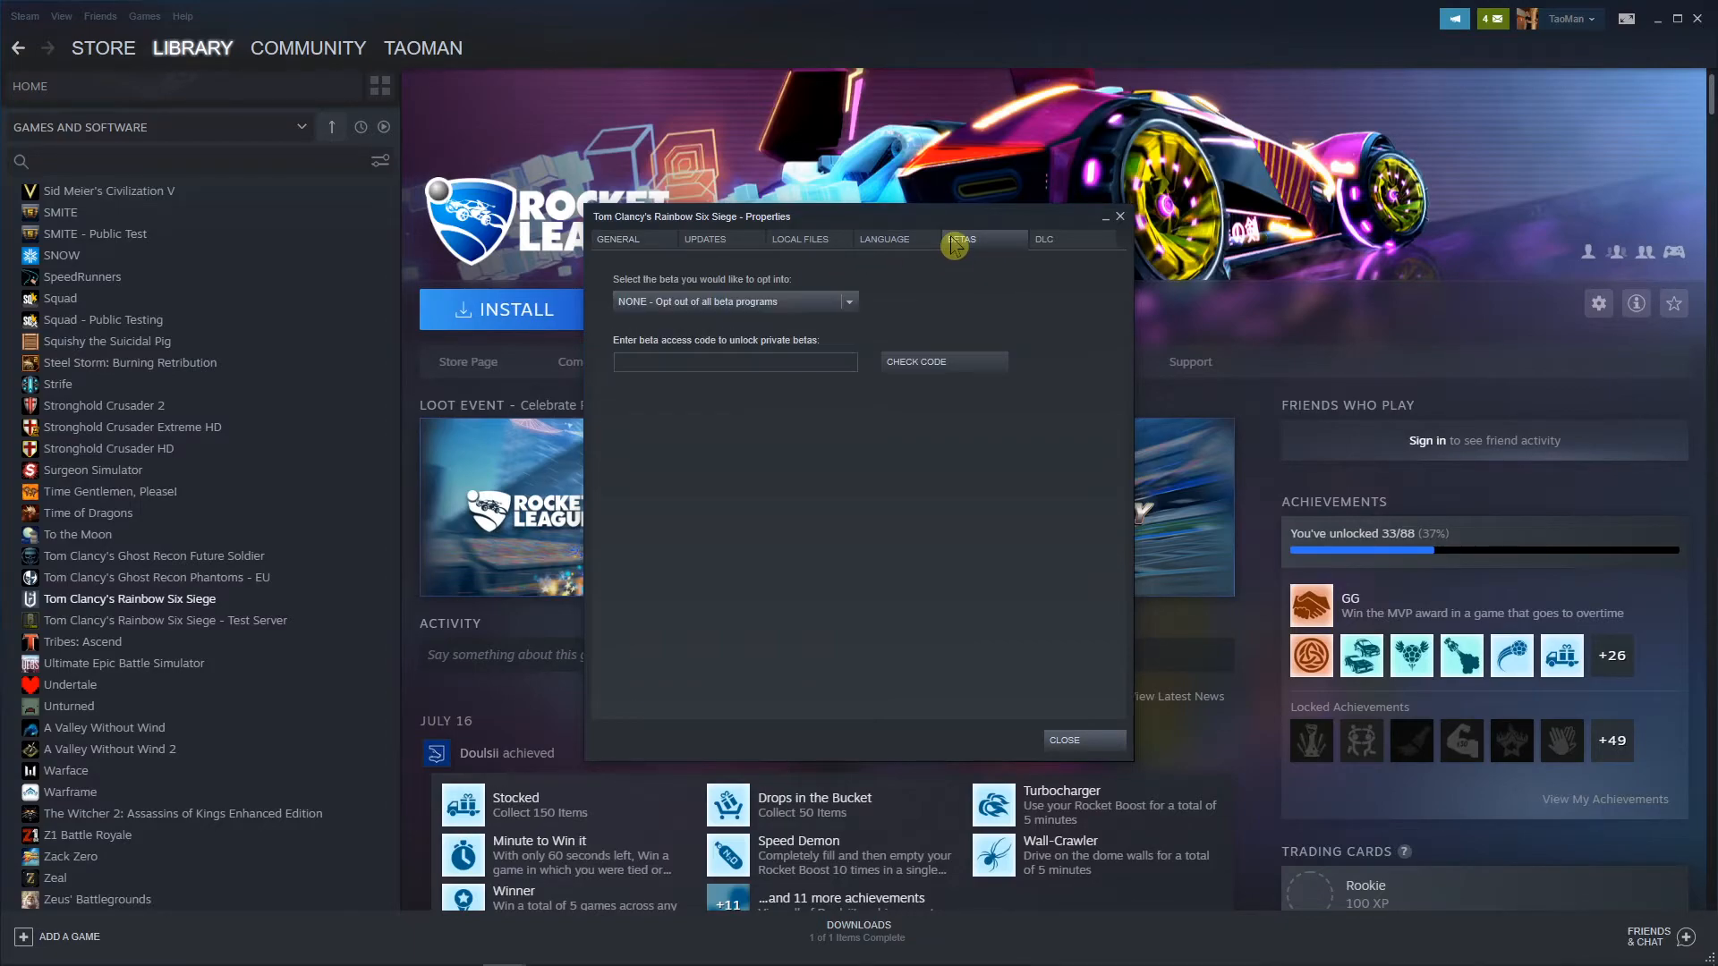
pyautogui.click(1041, 238)
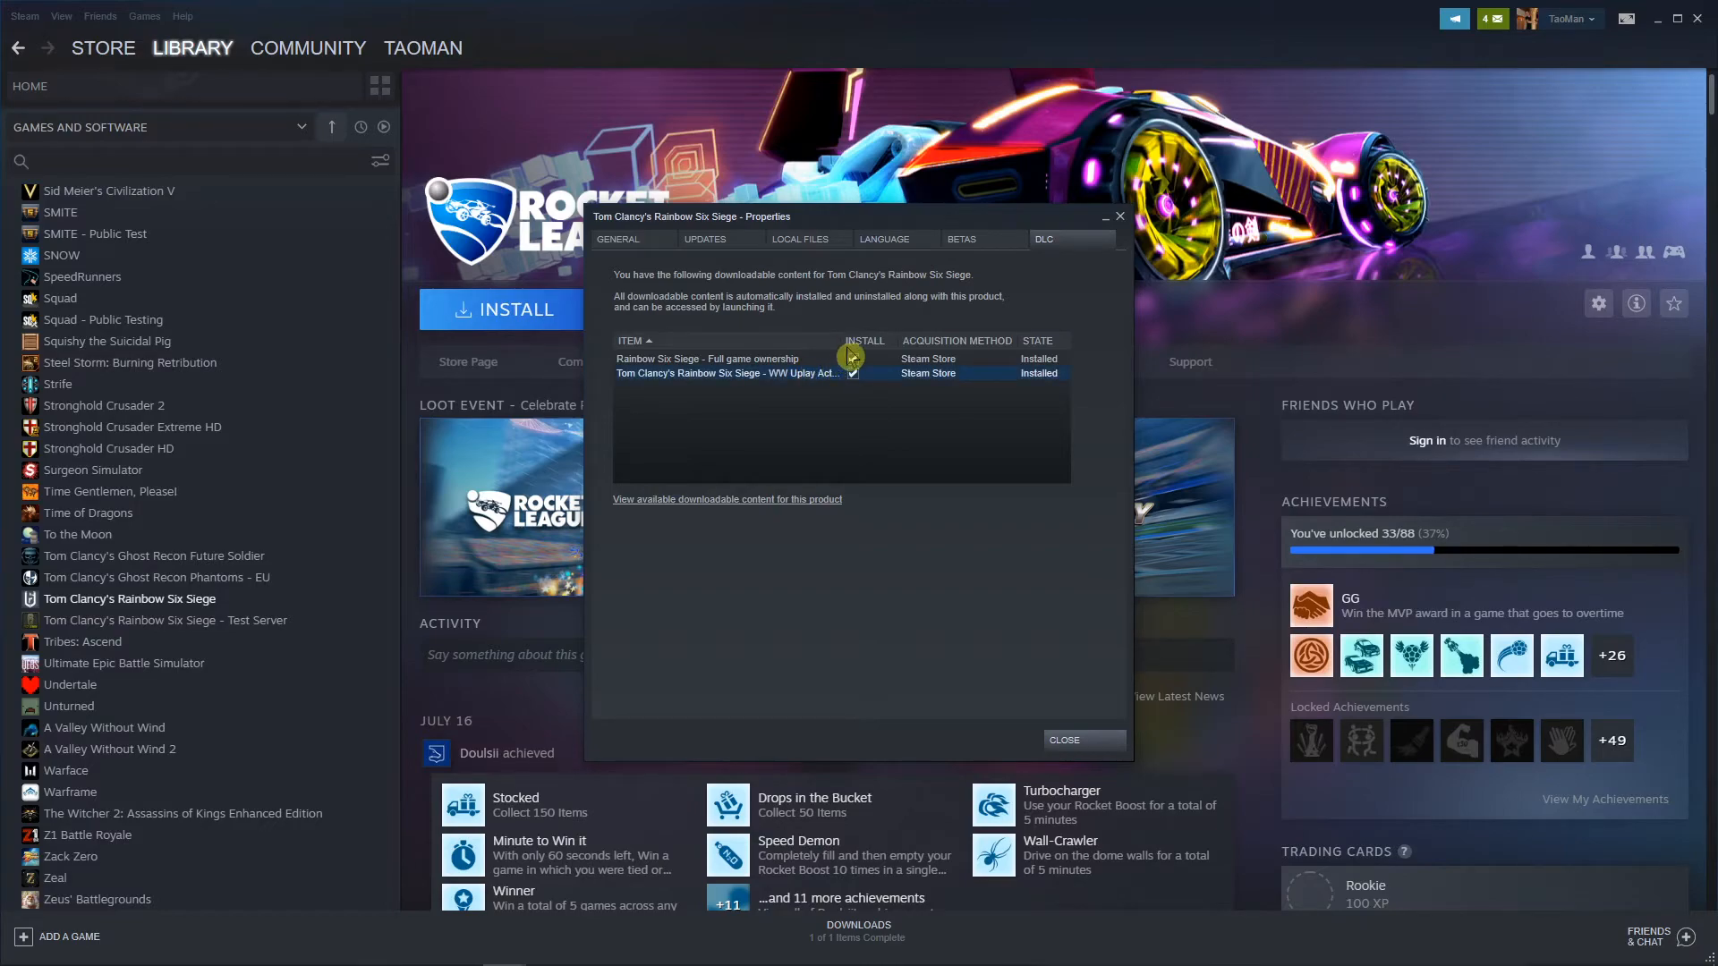
pyautogui.click(852, 358)
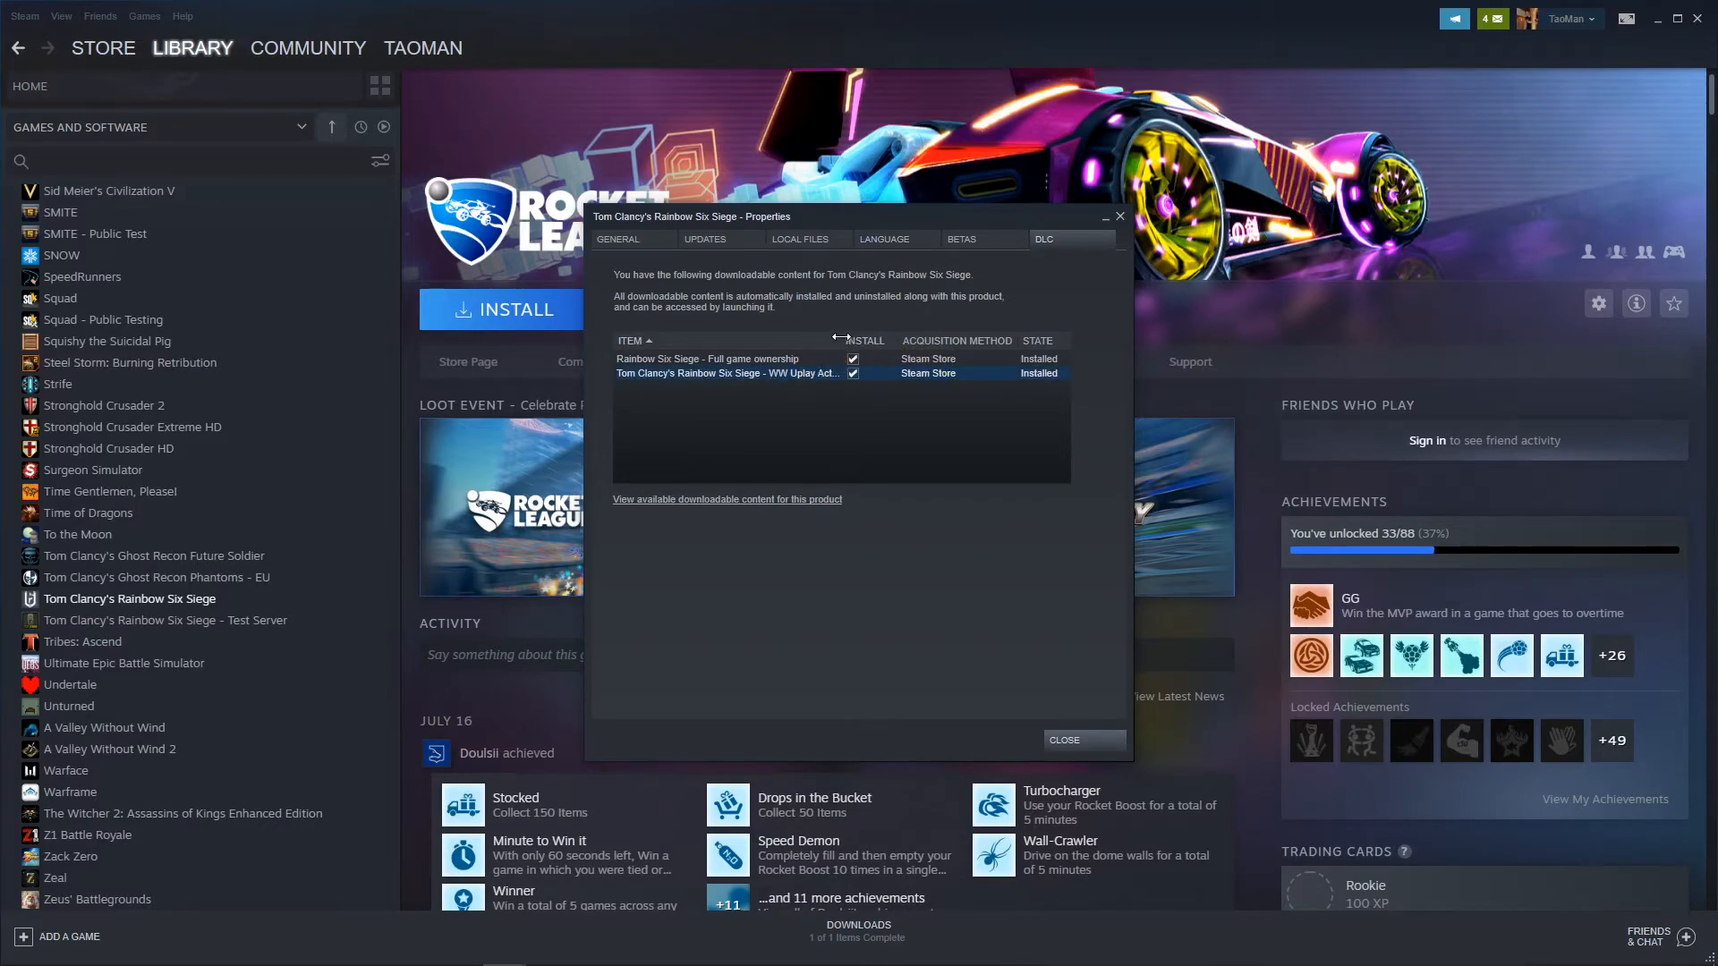